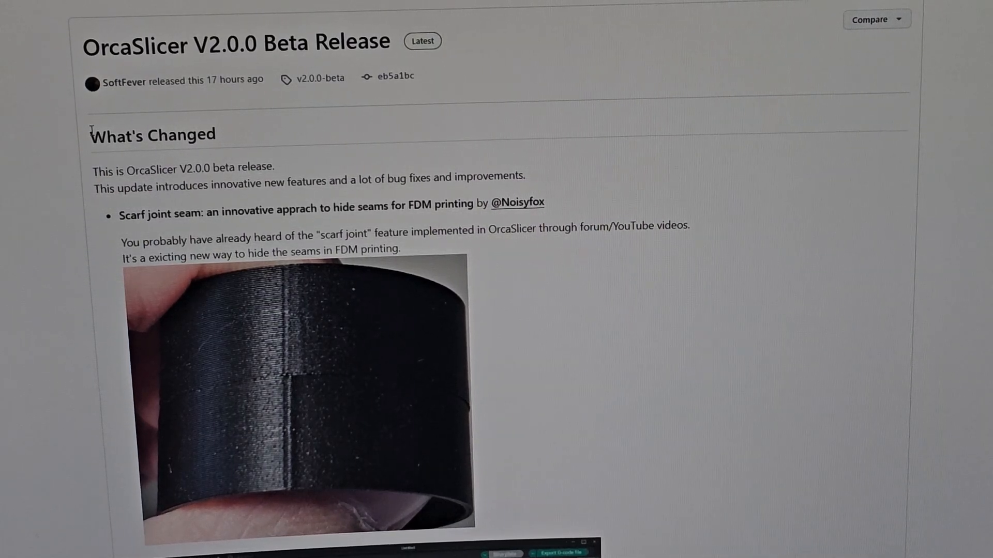
Step: Scroll past the scarf joint seam images down to the Small area flow compensation bullet
{"action": "scroll", "scroll_direction": "down", "scroll_amount": 3}
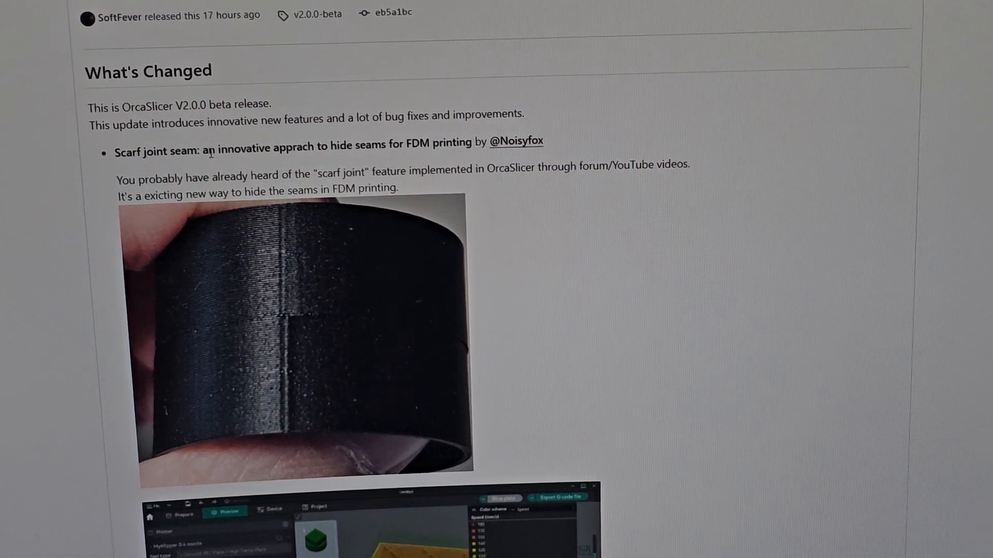
{"action": "scroll", "scroll_direction": "down", "scroll_amount": 3}
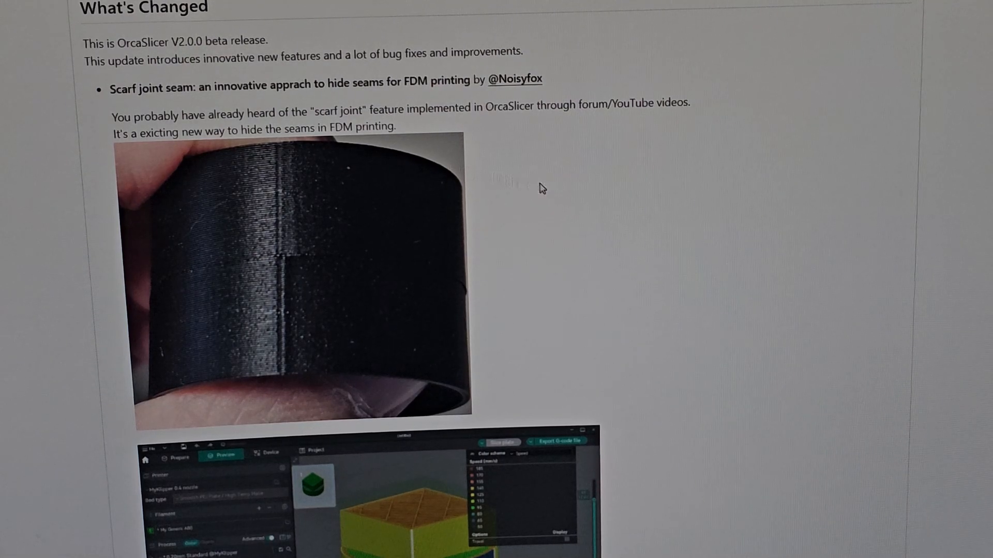
{"action": "scroll", "scroll_direction": "down", "scroll_amount": 3}
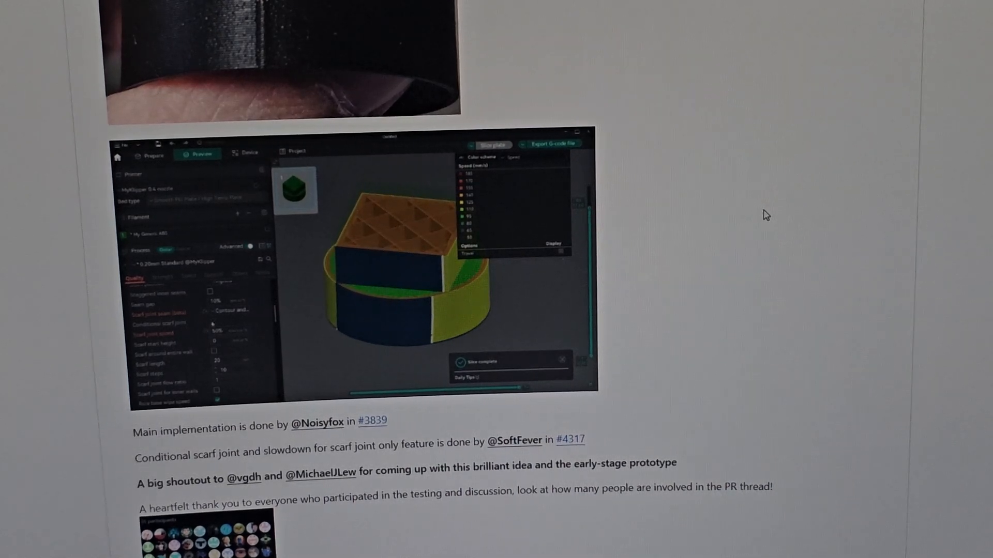
{"action": "scroll", "scroll_direction": "down", "scroll_amount": 3}
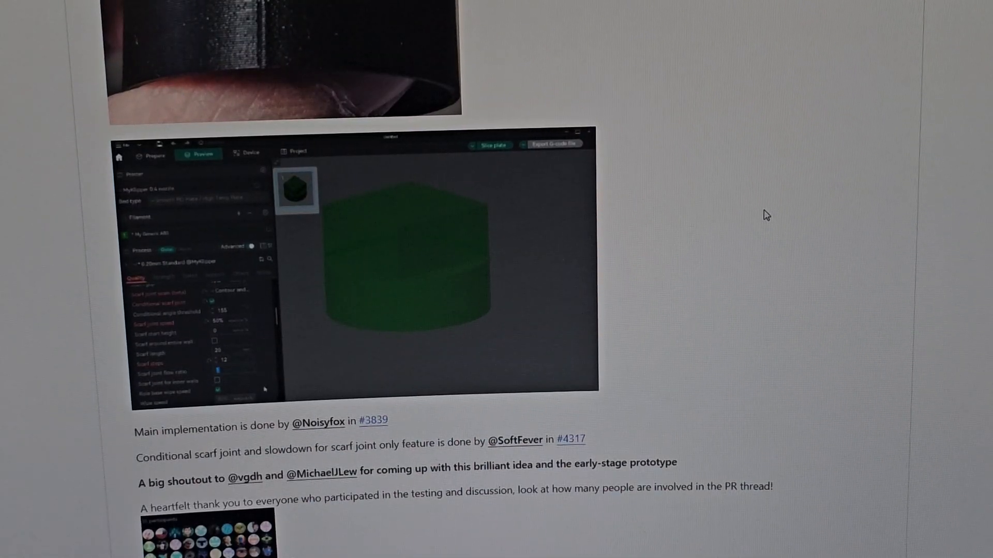
{"action": "scroll", "scroll_direction": "down", "scroll_amount": 3}
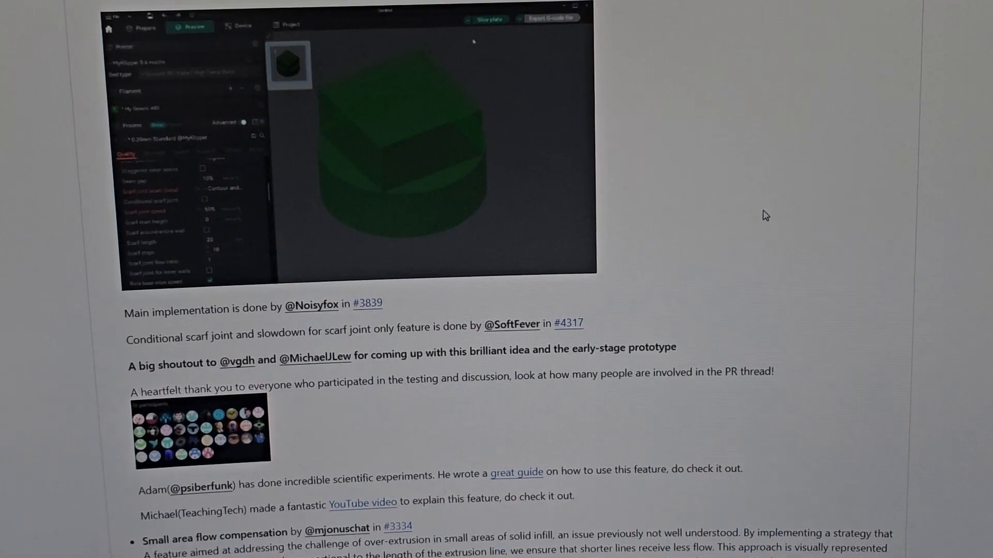
{"action": "scroll", "scroll_direction": "down", "scroll_amount": 3}
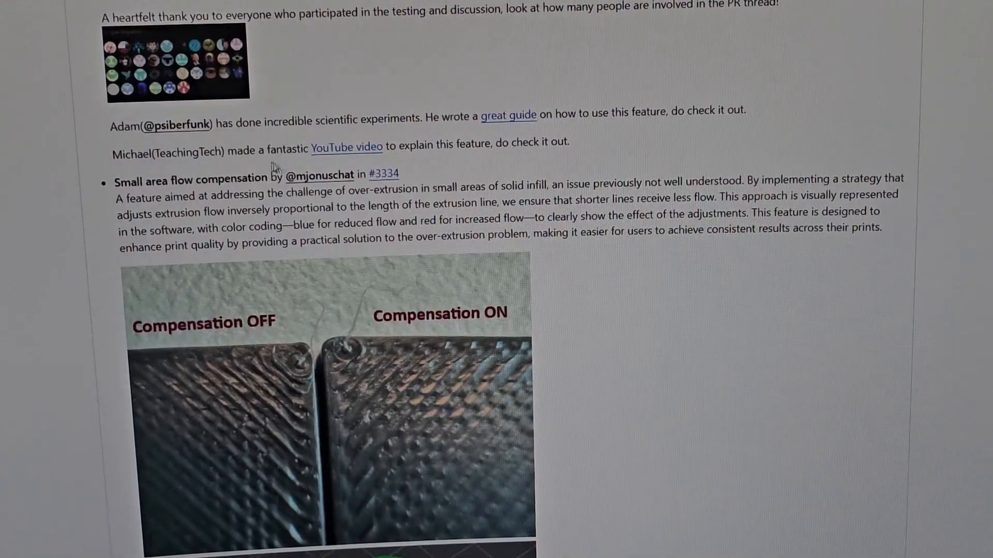
Step: Scroll past the Compensation OFF/ON photos and sliced flow preview to the OTA profile update bullet
{"action": "scroll", "scroll_direction": "down", "scroll_amount": 3}
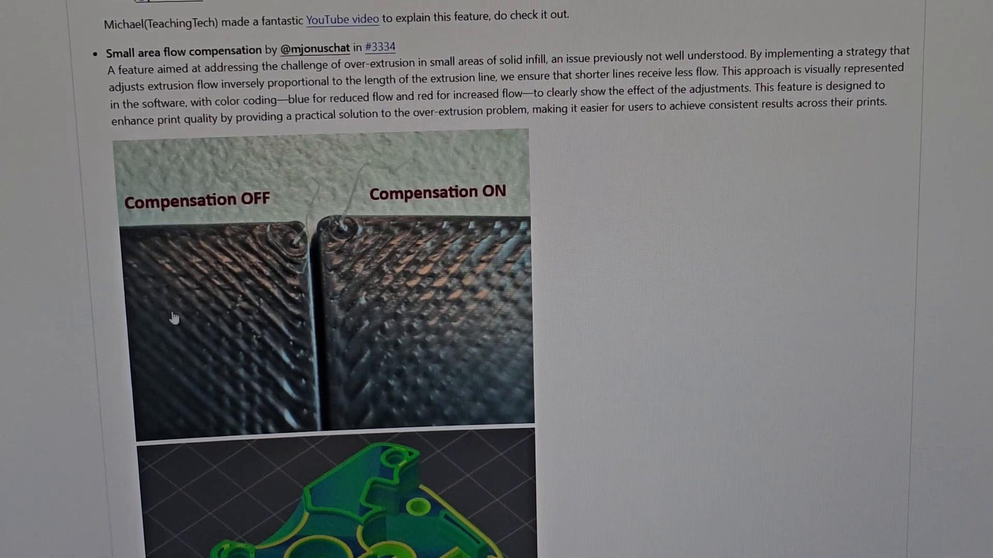
{"action": "mouse_move", "coordinate": [220, 281]}
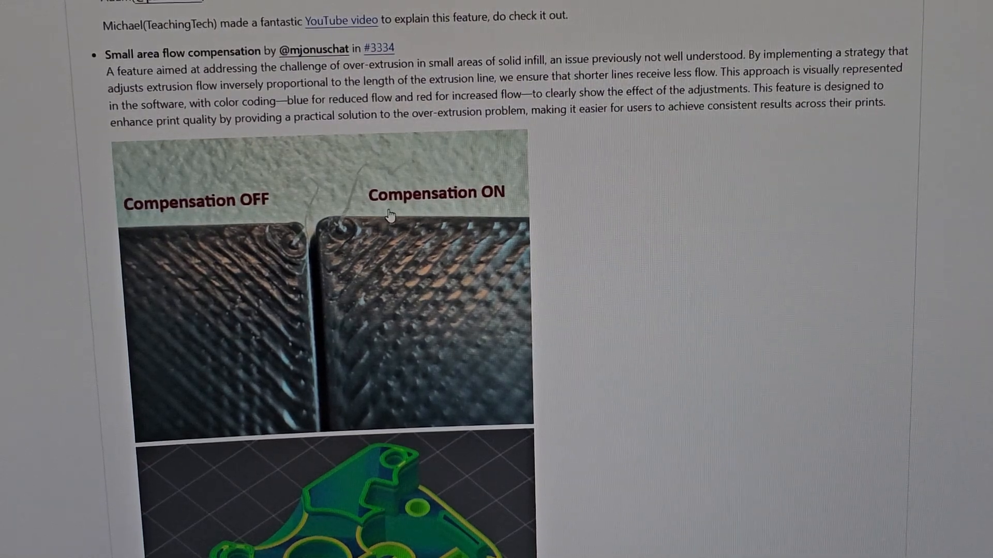
{"action": "mouse_move", "coordinate": [523, 302]}
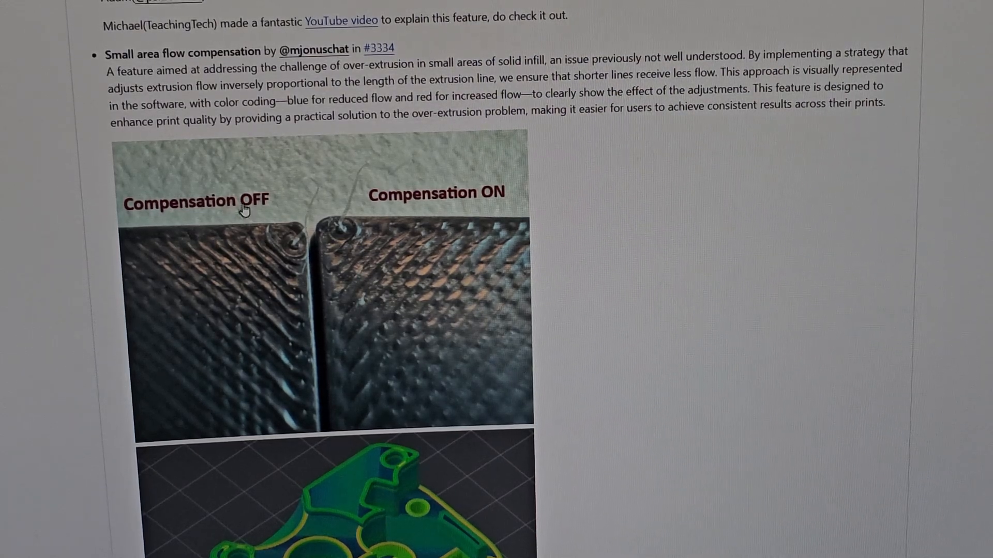
{"action": "scroll", "scroll_direction": "down", "scroll_amount": 3}
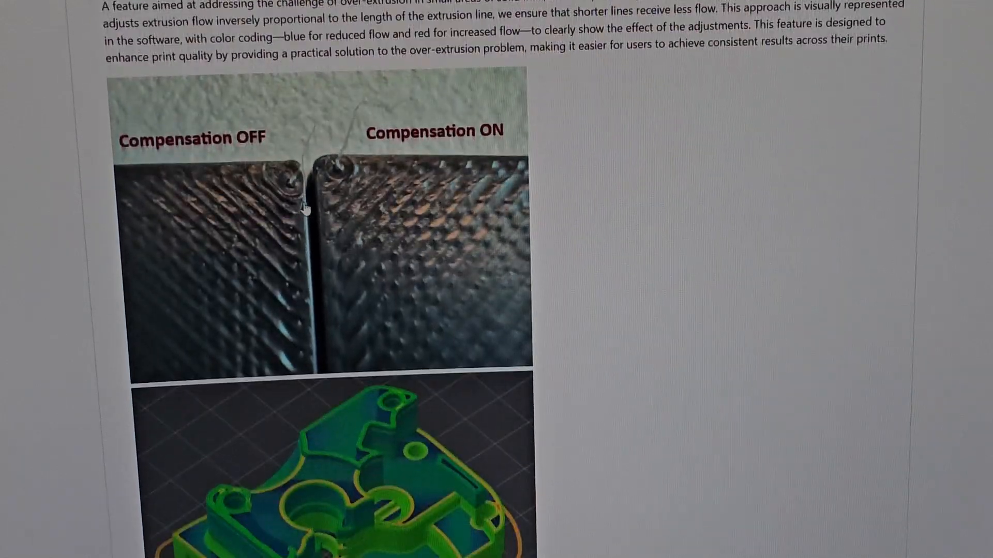
{"action": "scroll", "scroll_direction": "down", "scroll_amount": 3}
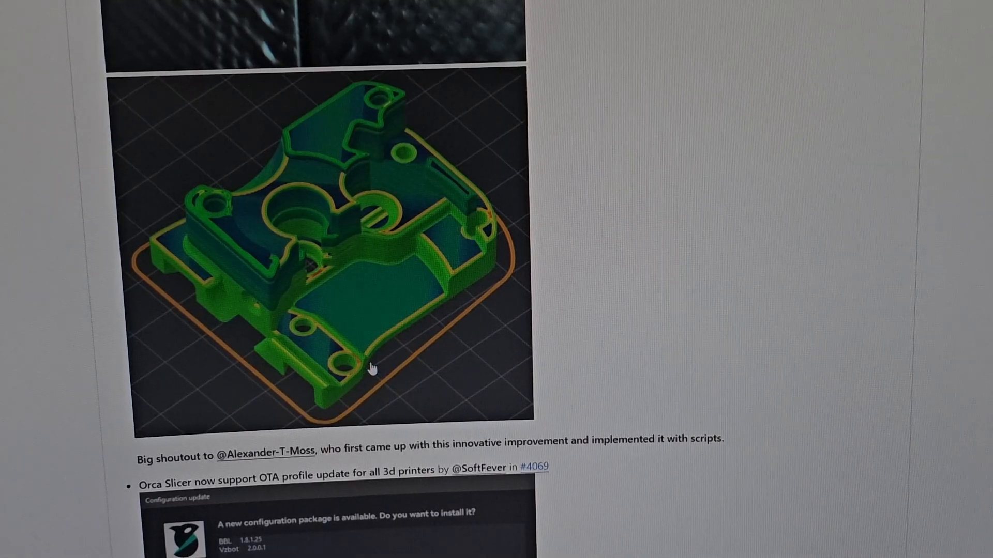
Step: Scroll past the Configuration update dialog screenshot to the QoL: 3D navigator bullet
{"action": "scroll", "scroll_direction": "down", "scroll_amount": 3}
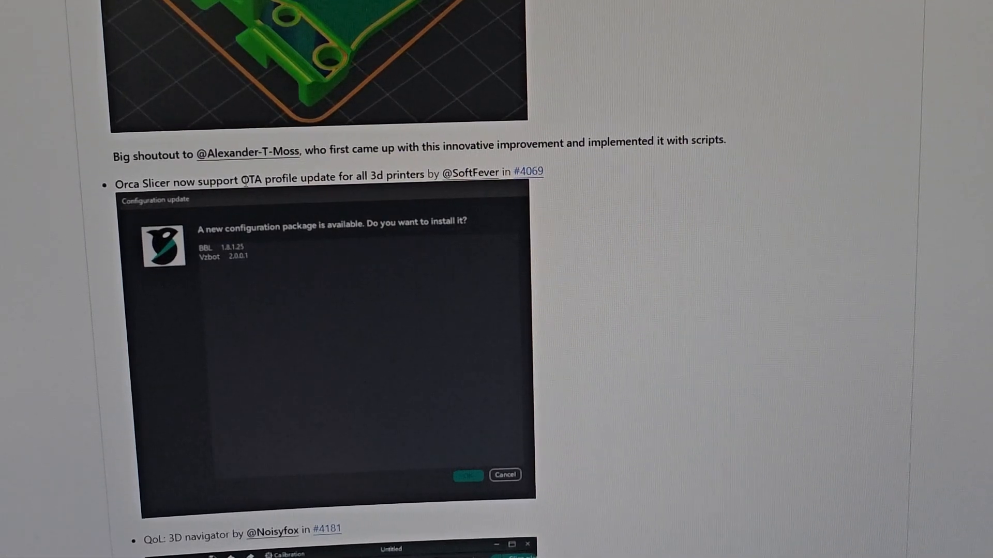
{"action": "scroll", "scroll_direction": "down", "scroll_amount": 3}
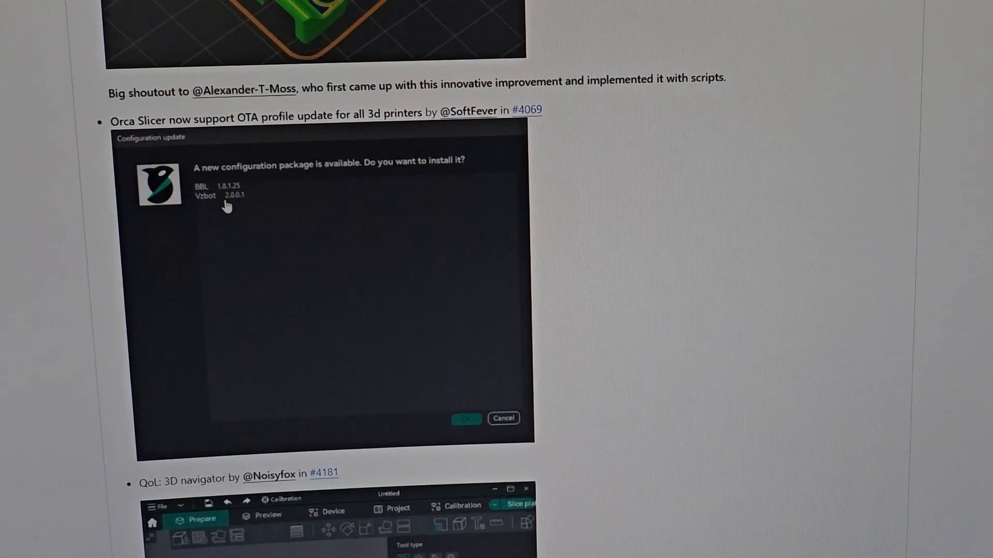
{"action": "mouse_move", "coordinate": [373, 212]}
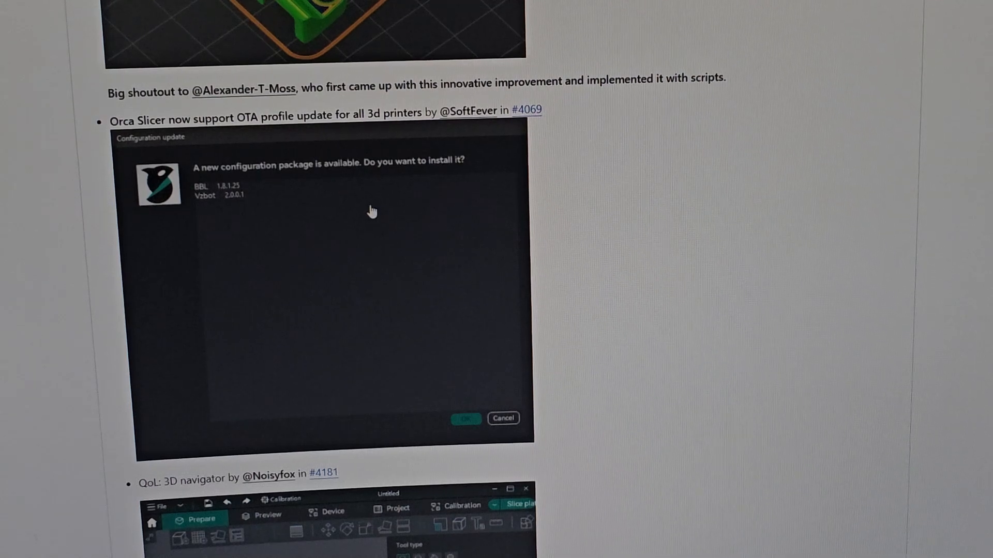
{"action": "scroll", "scroll_direction": "down", "scroll_amount": 3}
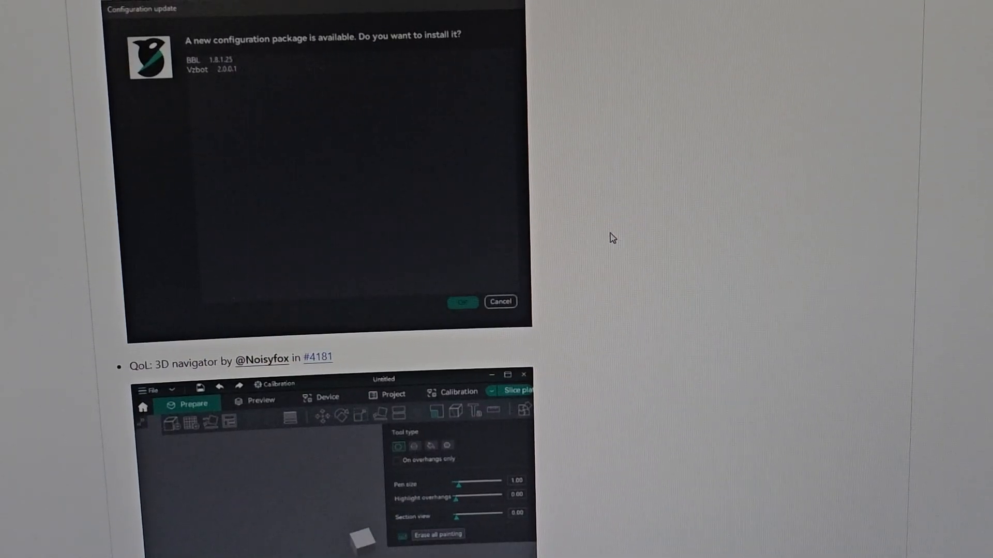
Step: Scroll until the 3D navigator animation sits fully above the gap fill strategy bullet
{"action": "scroll", "scroll_direction": "down", "scroll_amount": 3}
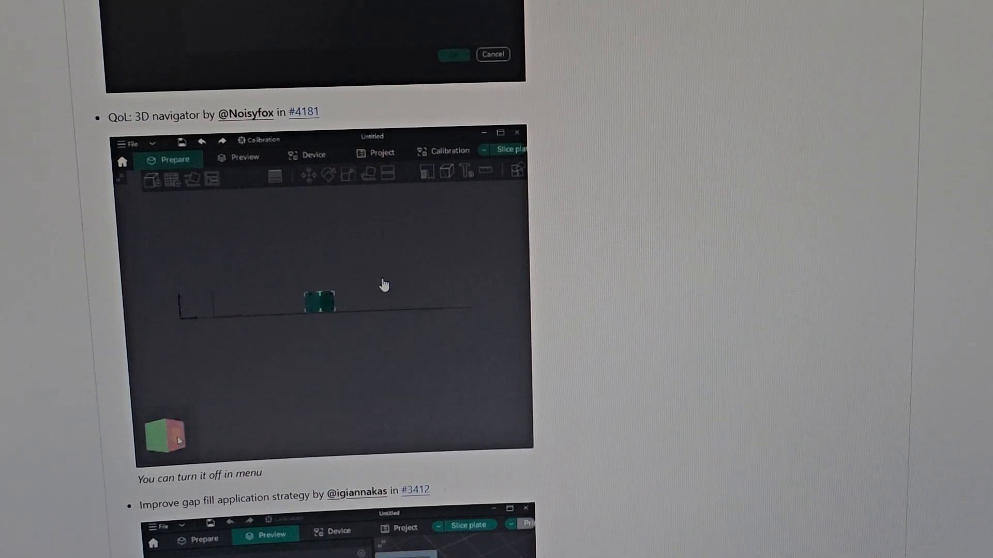
{"action": "scroll", "scroll_direction": "down", "scroll_amount": 3}
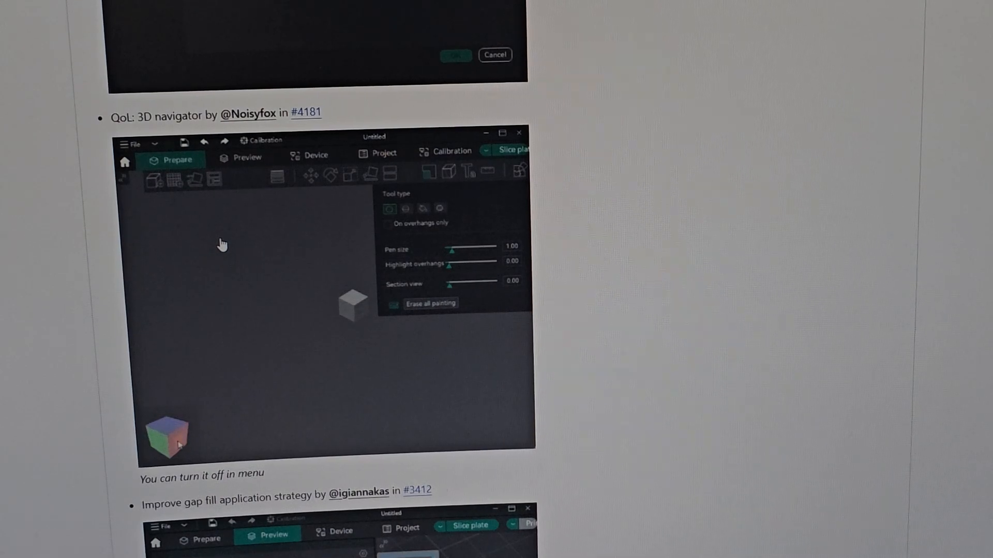
{"action": "scroll", "scroll_direction": "down", "scroll_amount": 3}
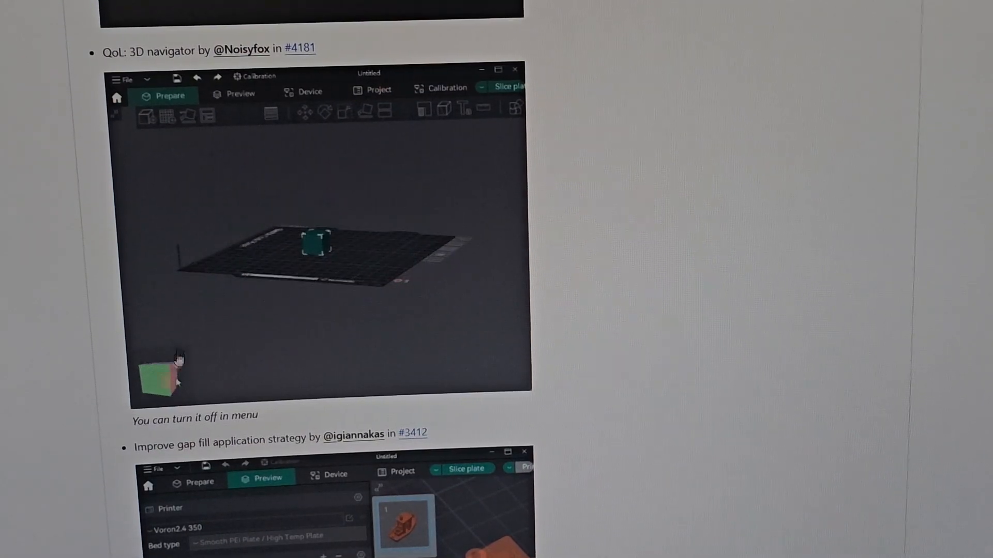
Step: Scroll past the gap fill screenshot to the adaptive bed mesh bullet and its Marlin example
{"action": "scroll", "scroll_direction": "down", "scroll_amount": 3}
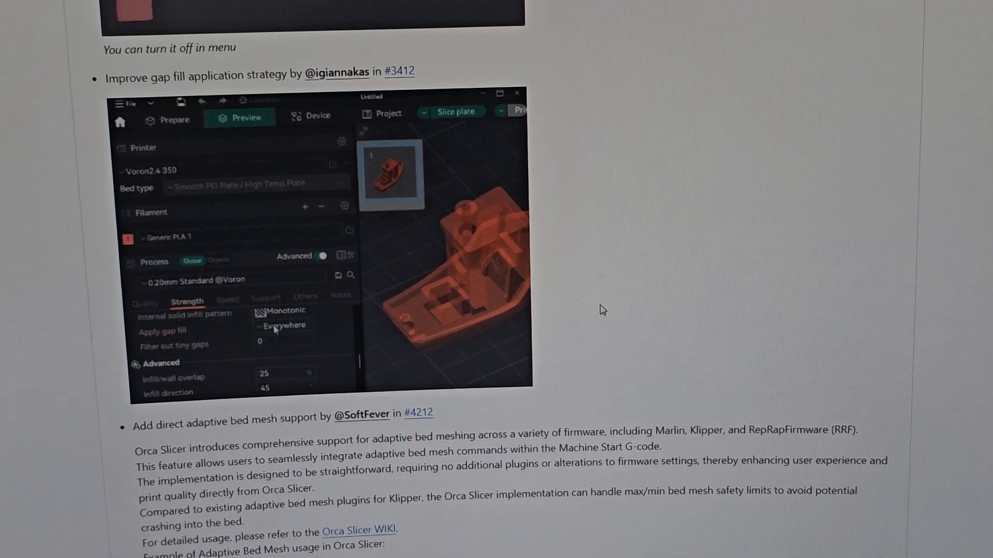
{"action": "left_click", "coordinate": [285, 326]}
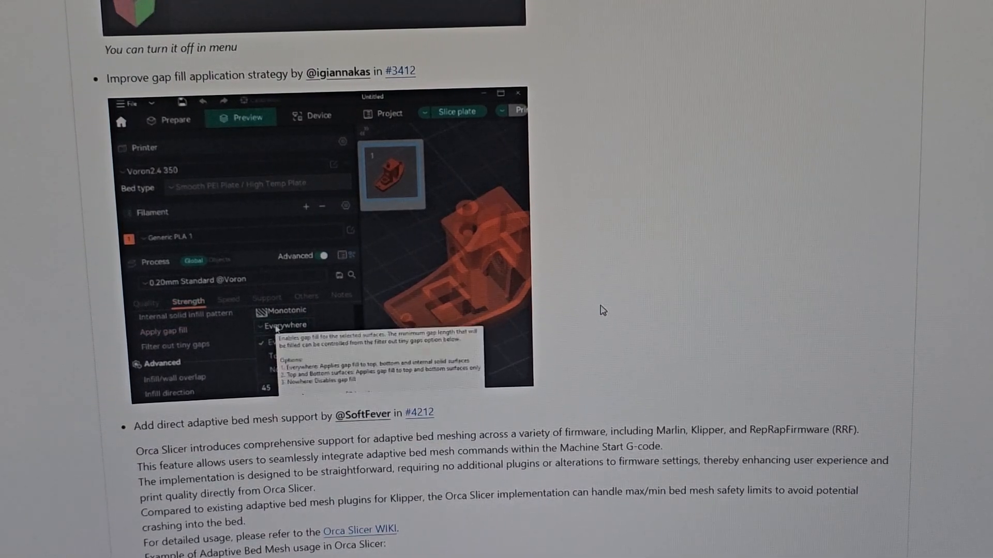
{"action": "scroll", "scroll_direction": "down", "scroll_amount": 3}
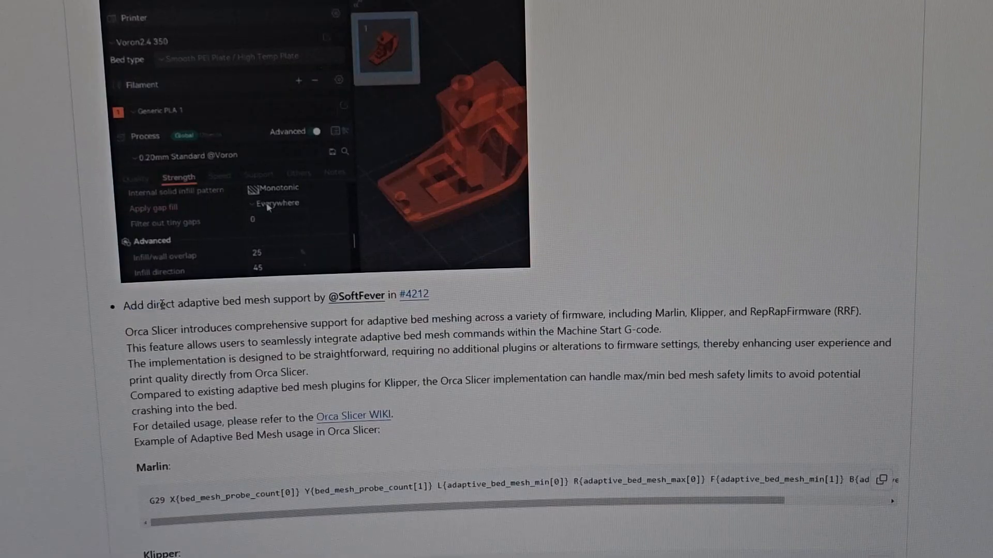
Step: Scroll through the Marlin, Klipper and RRF bed mesh code blocks to the print order bullet
{"action": "left_click", "coordinate": [276, 203]}
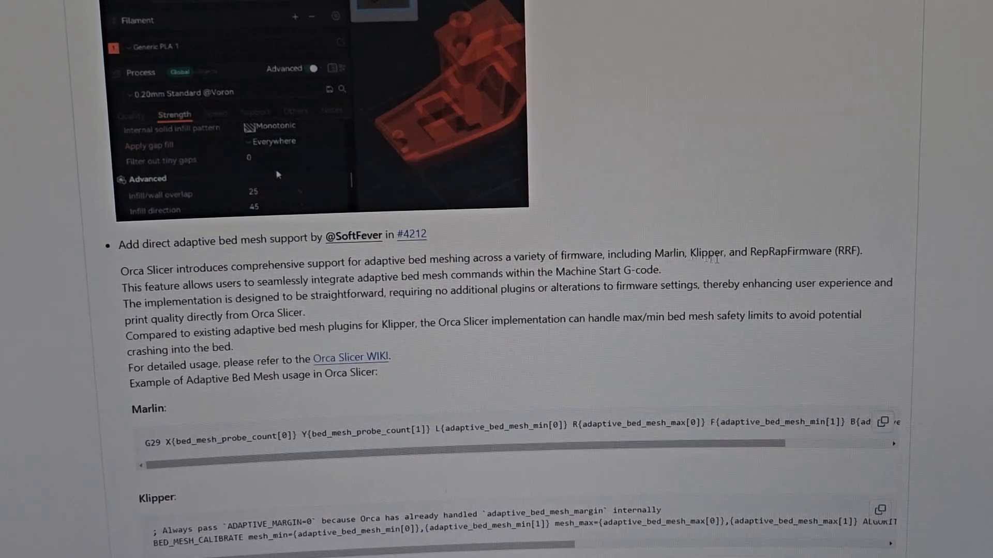
{"action": "scroll", "scroll_direction": "down", "scroll_amount": 3}
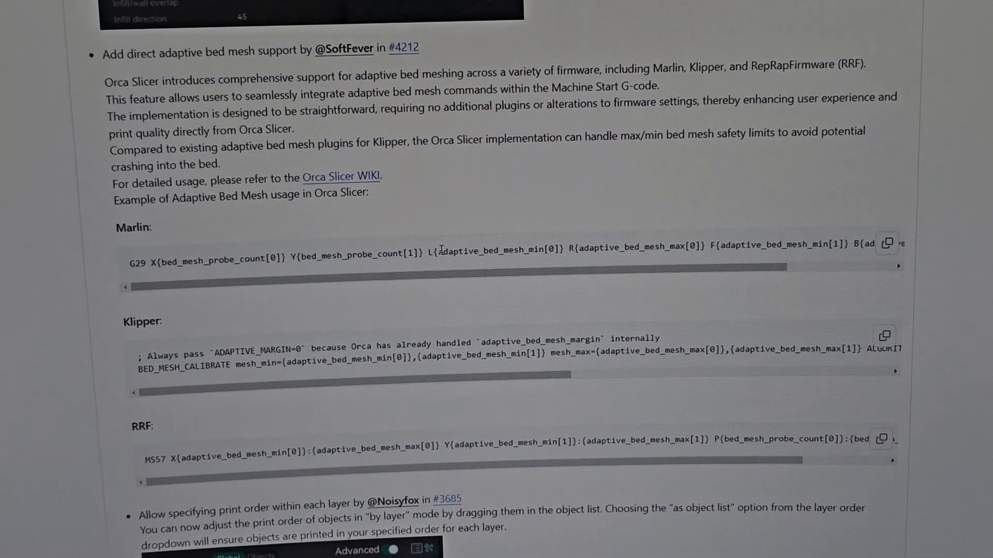
Step: Scroll to the per-layer print order bullet and its intra-layer order screenshot
{"action": "left_click_drag", "start_coordinate": [138, 349], "coordinate": [779, 355]}
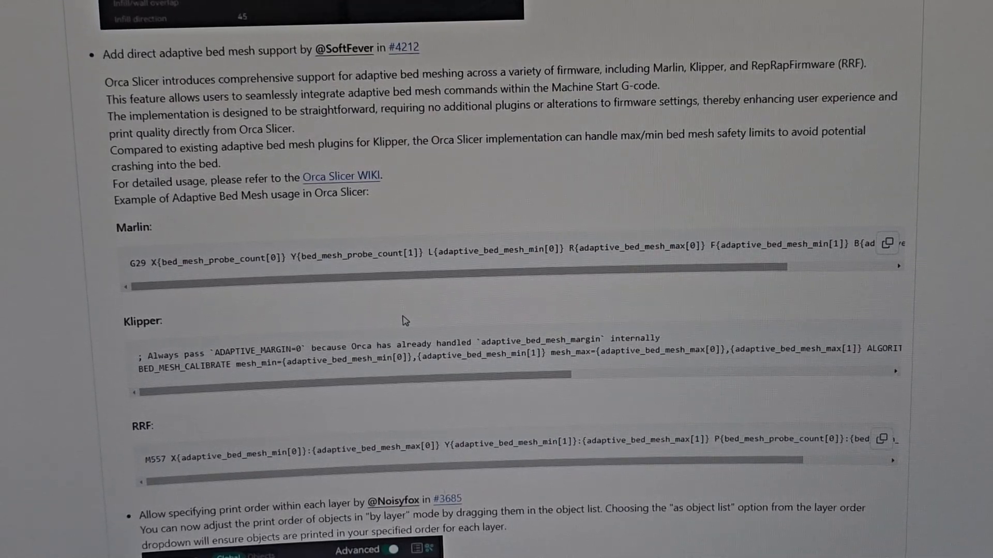
{"action": "scroll", "scroll_direction": "down", "scroll_amount": 3}
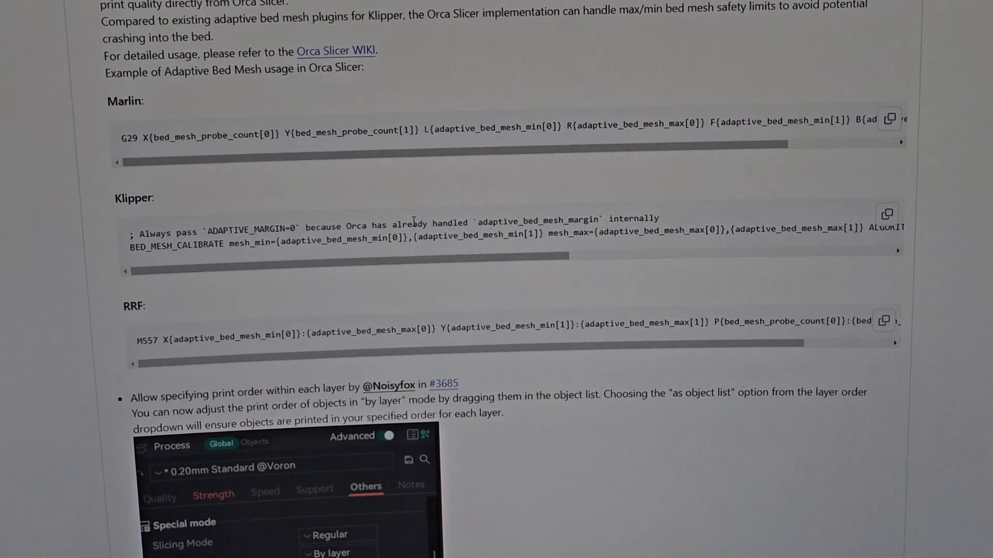
{"action": "scroll", "scroll_direction": "down", "scroll_amount": 3}
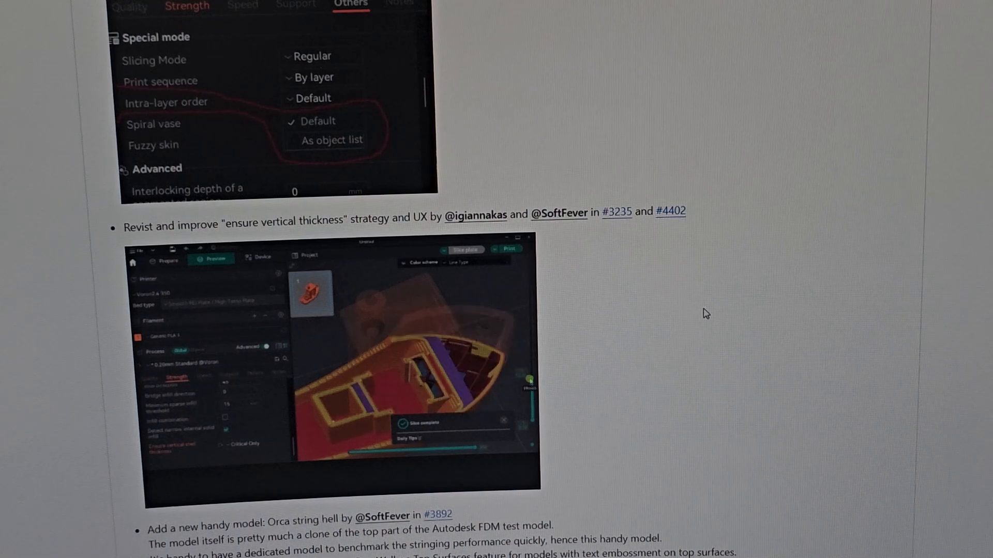
Step: Scroll past the ensure vertical thickness demo to the Orca string hell model entry
{"action": "scroll", "scroll_direction": "down", "scroll_amount": 3}
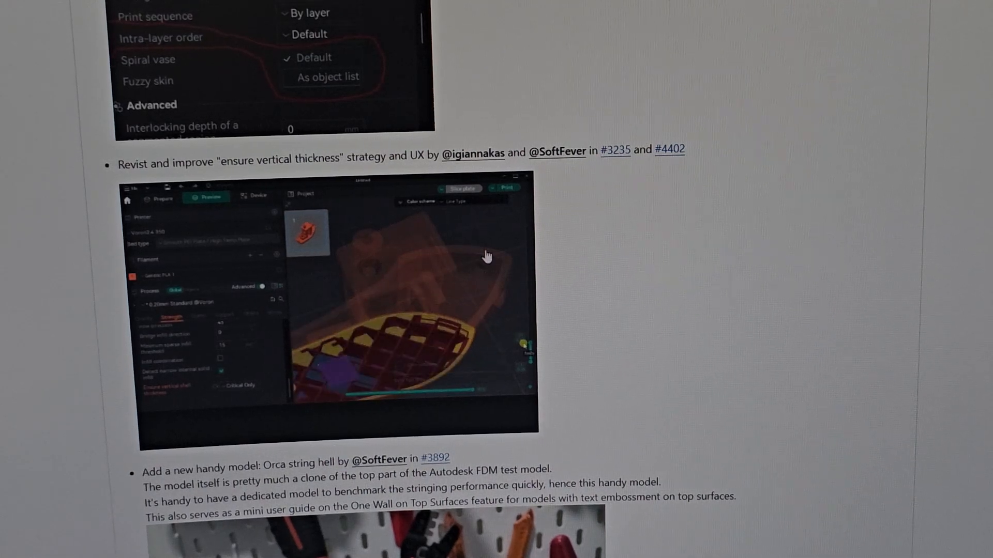
{"action": "scroll", "scroll_direction": "down", "scroll_amount": 3}
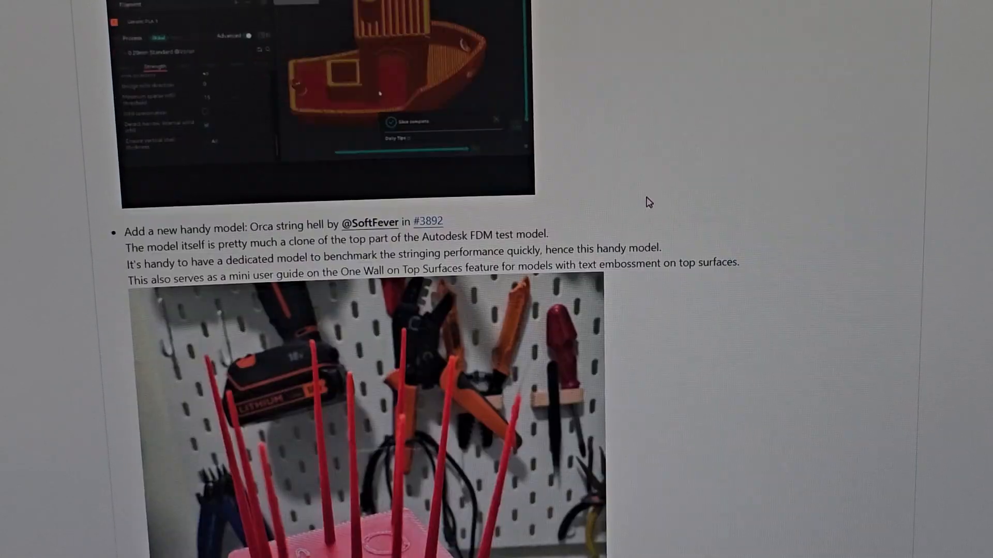
Step: Scroll past the Orca string hell photo to the speed/accel/jerk machine-limit warning entry
{"action": "scroll", "scroll_direction": "down", "scroll_amount": 3}
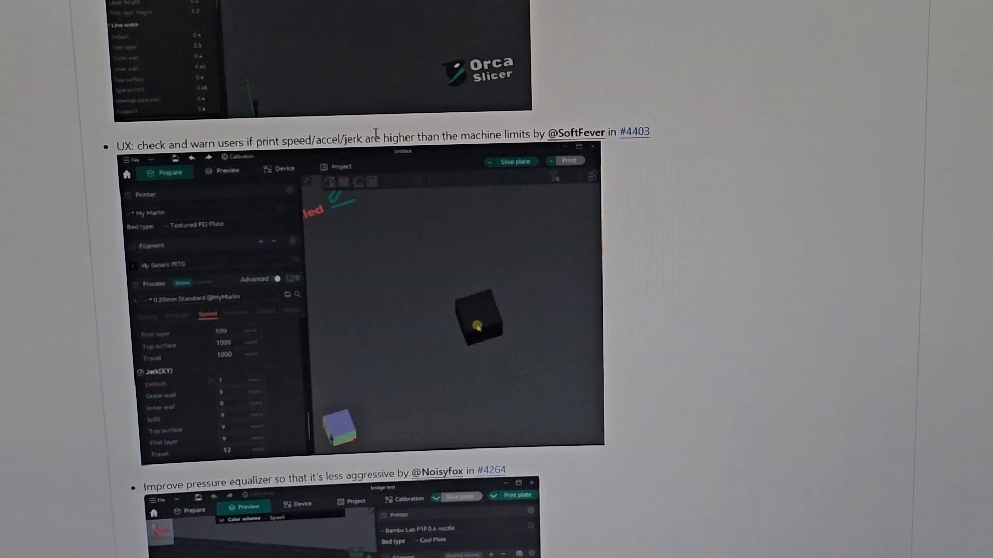
Step: Scroll past the pressure equalizer bridge screenshot to the internal bridging option entry
{"action": "scroll", "scroll_direction": "down", "scroll_amount": 3}
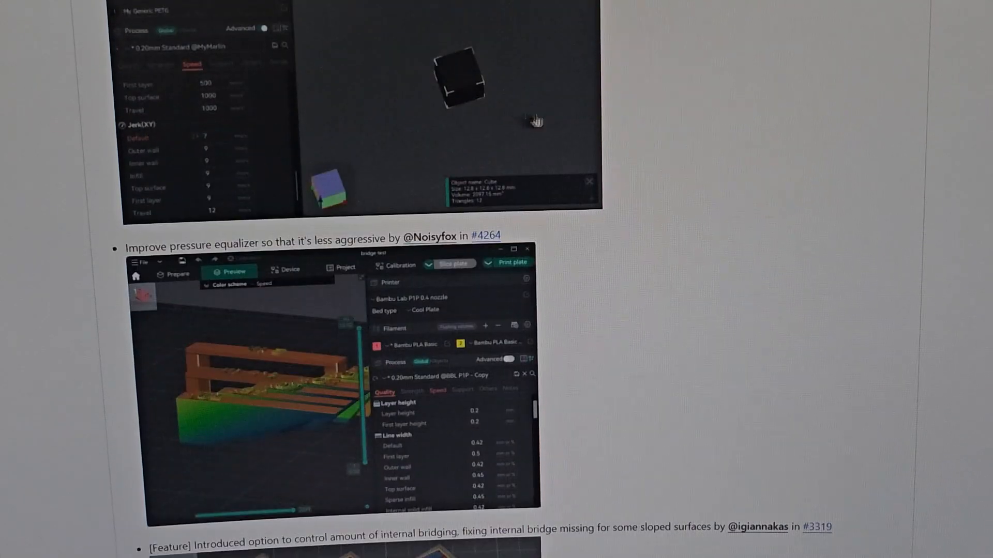
{"action": "scroll", "scroll_direction": "down", "scroll_amount": 3}
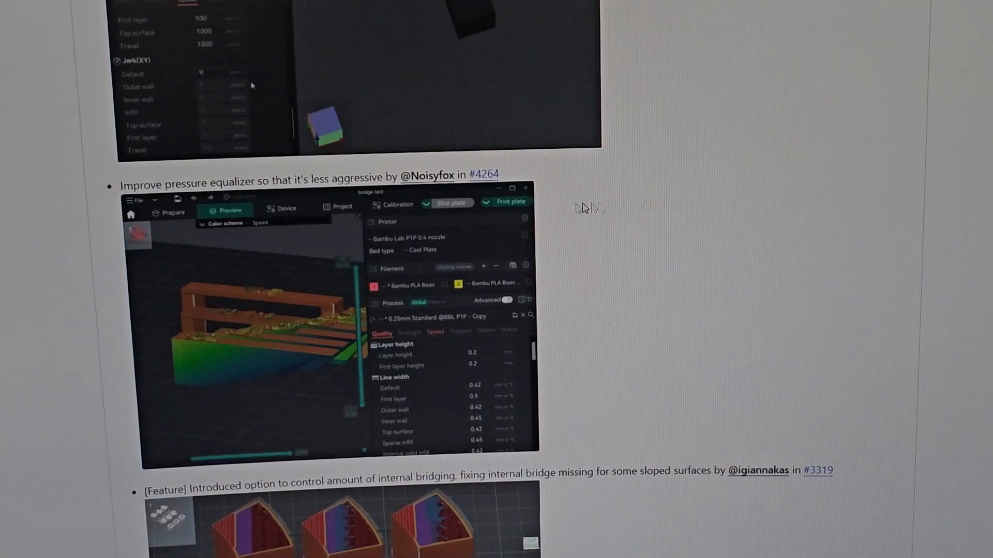
{"action": "scroll", "scroll_direction": "down", "scroll_amount": 3}
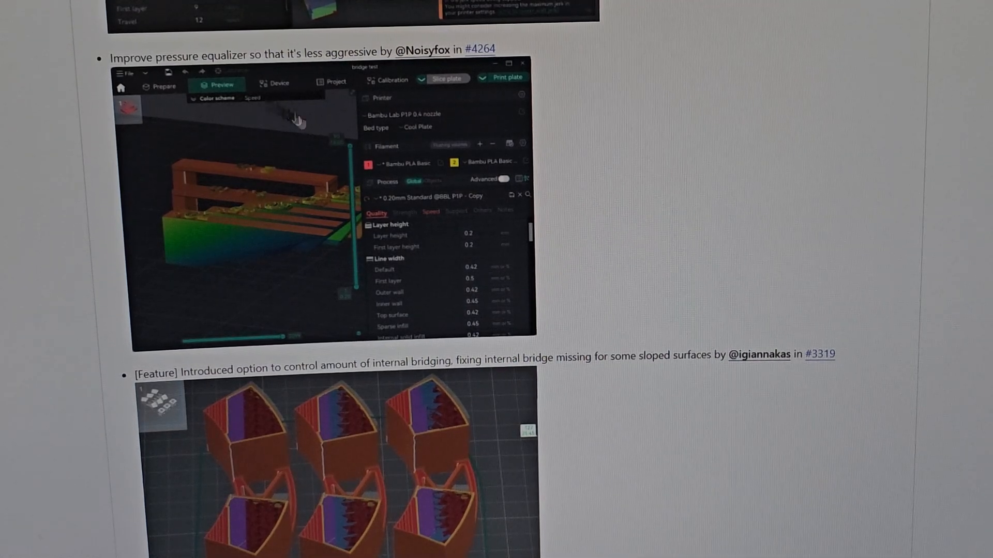
{"action": "scroll", "scroll_direction": "down", "scroll_amount": 3}
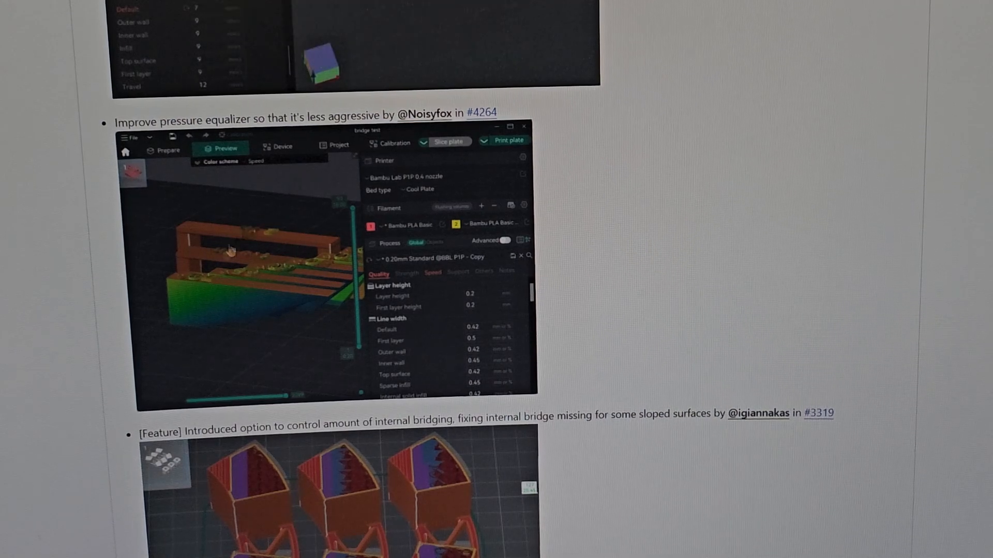
{"action": "scroll", "scroll_direction": "down", "scroll_amount": 3}
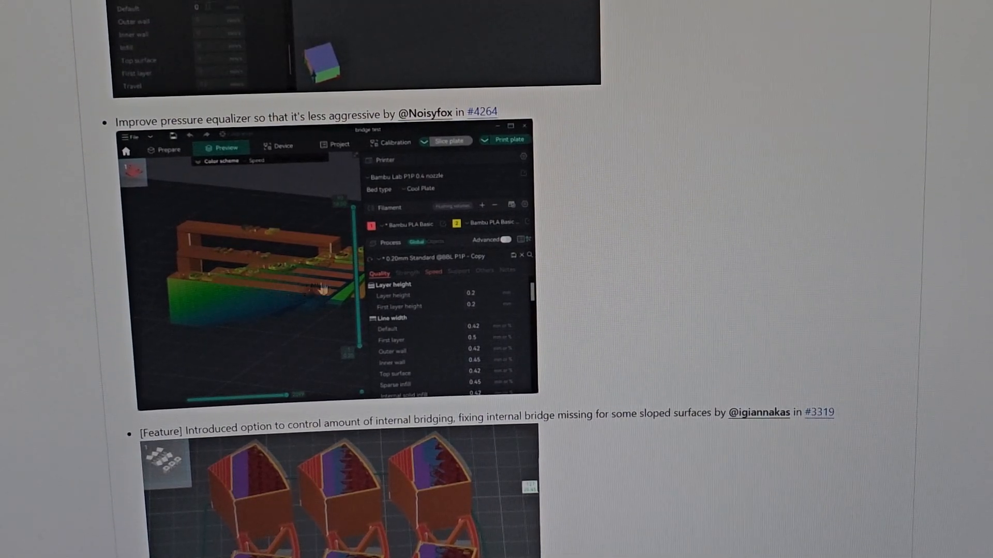
{"action": "scroll", "scroll_direction": "down", "scroll_amount": 3}
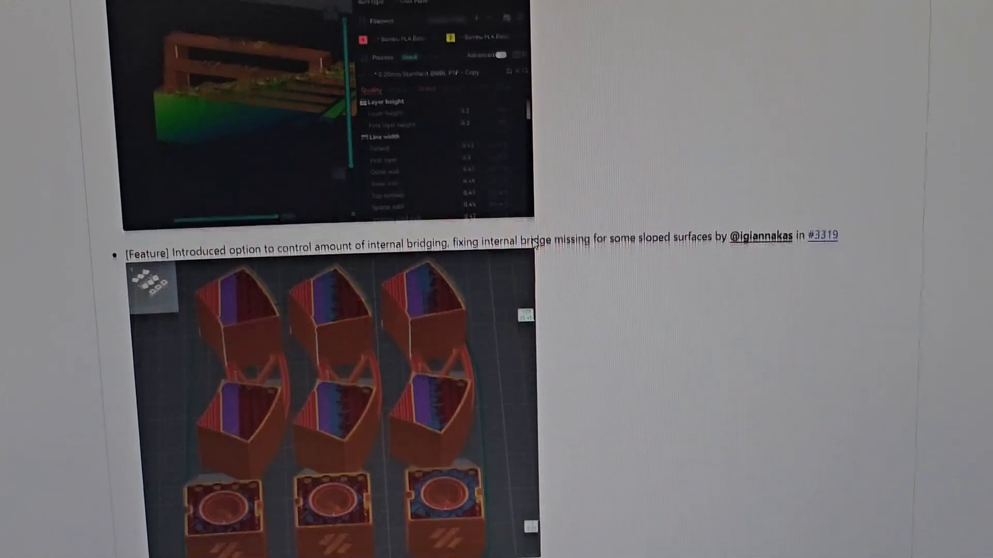
Step: Scroll through the internal bridging slice previews and sloped print photos to the EditGCodeDialog port note
{"action": "scroll", "scroll_direction": "down", "scroll_amount": 3}
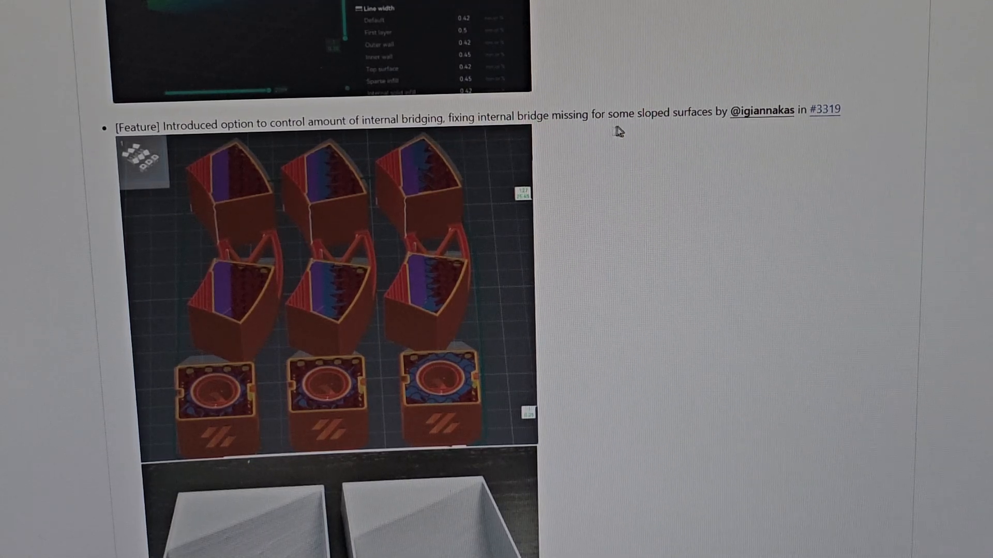
{"action": "scroll", "scroll_direction": "down", "scroll_amount": 3}
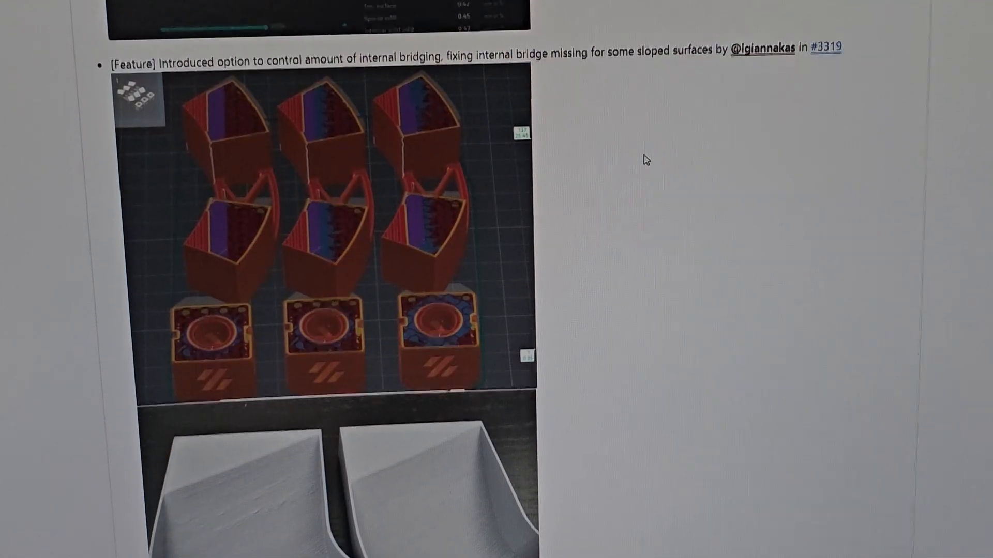
{"action": "scroll", "scroll_direction": "down", "scroll_amount": 3}
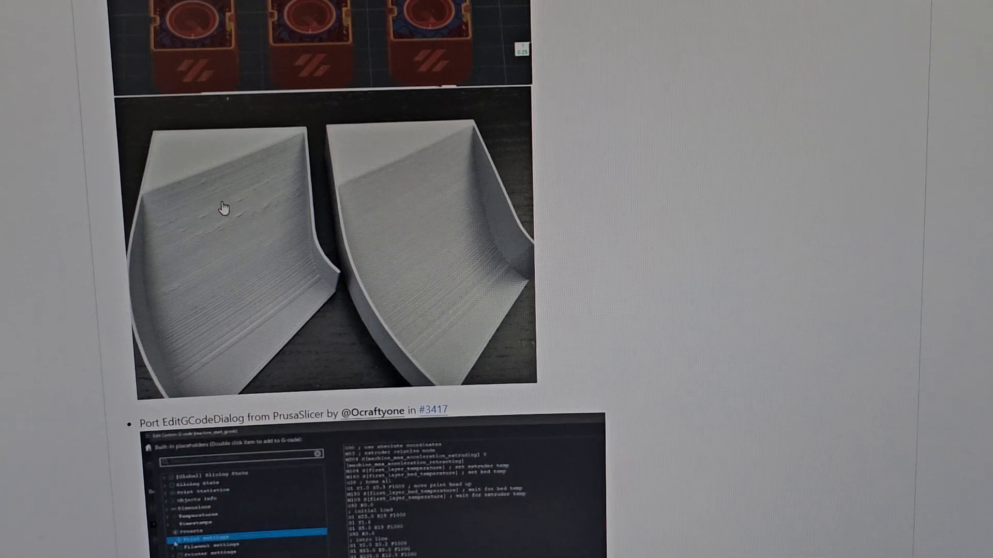
Step: Scroll past the G-code dialog screenshot and counterbore hole bridging preview to the smaller fixes list
{"action": "scroll", "scroll_direction": "down", "scroll_amount": 3}
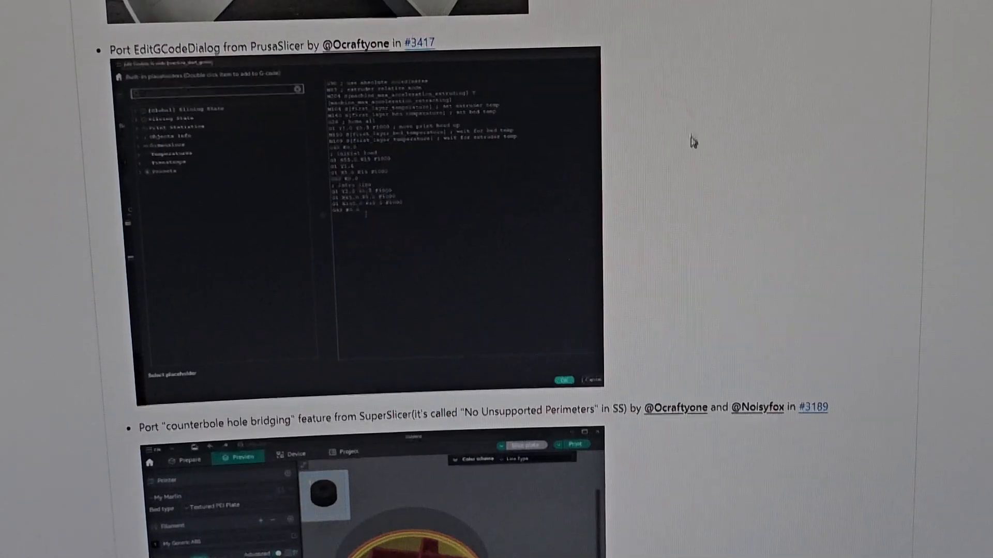
{"action": "scroll", "scroll_direction": "down", "scroll_amount": 3}
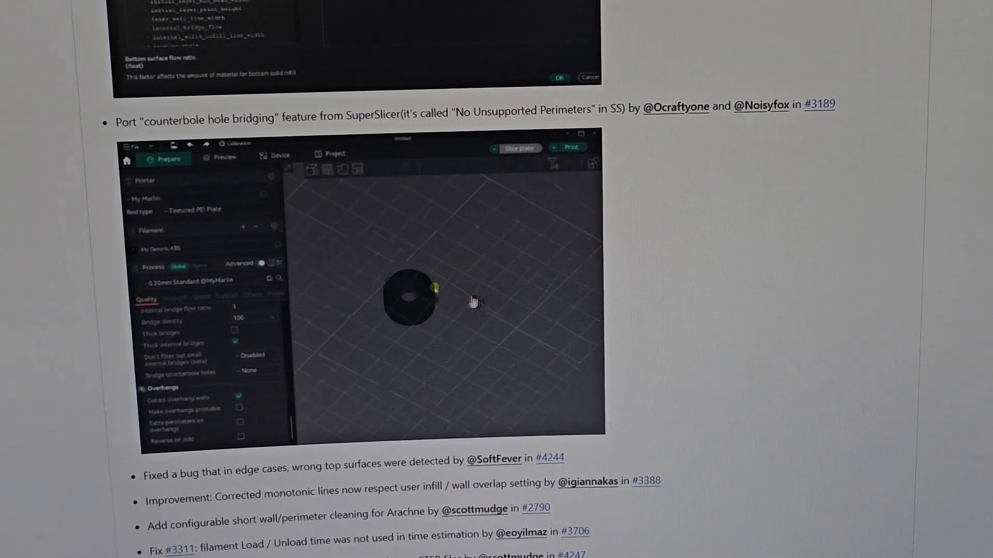
{"action": "left_click", "coordinate": [225, 157]}
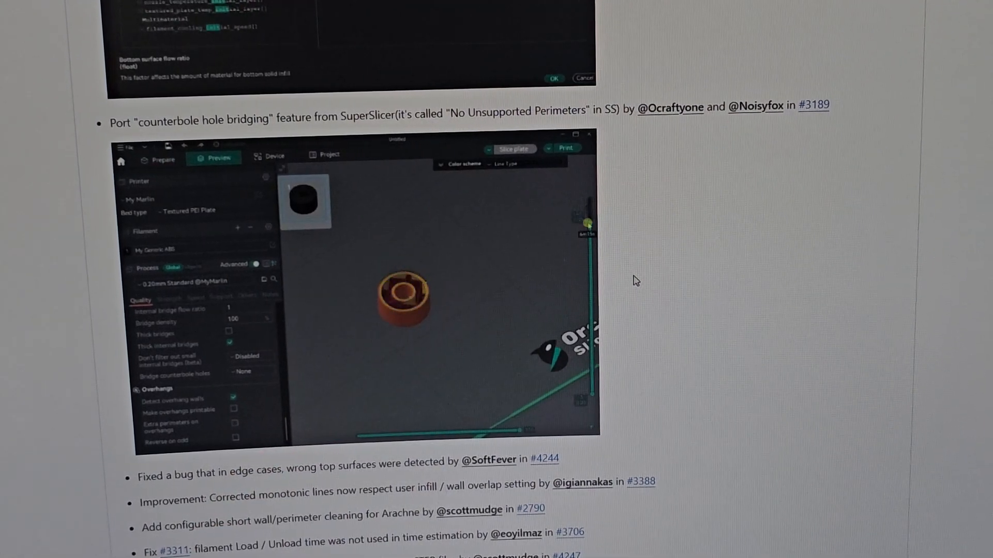
{"action": "scroll", "scroll_direction": "down", "scroll_amount": 3}
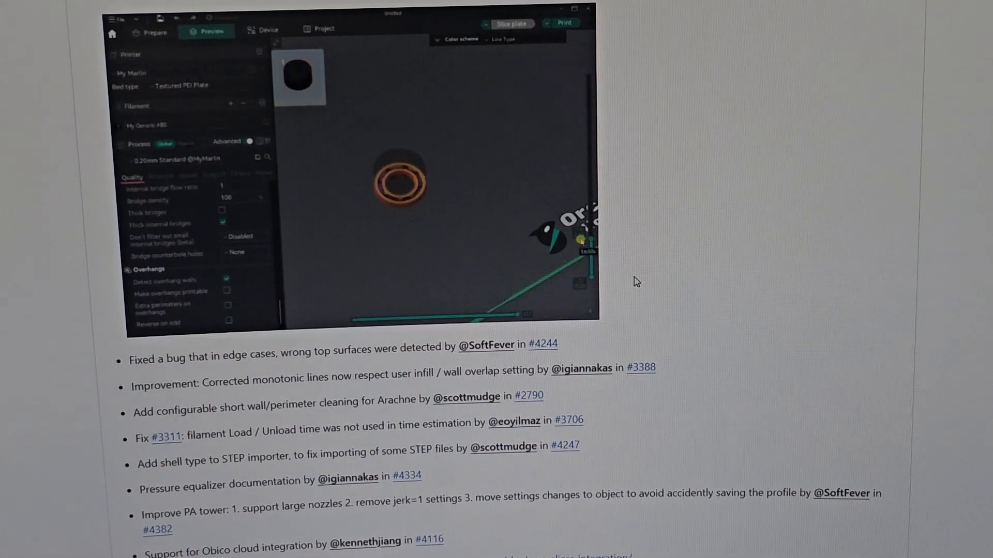
Step: Read the smaller fixes and Profiles lists, then return to the OTA profile update entry
{"action": "scroll", "scroll_direction": "down", "scroll_amount": 3}
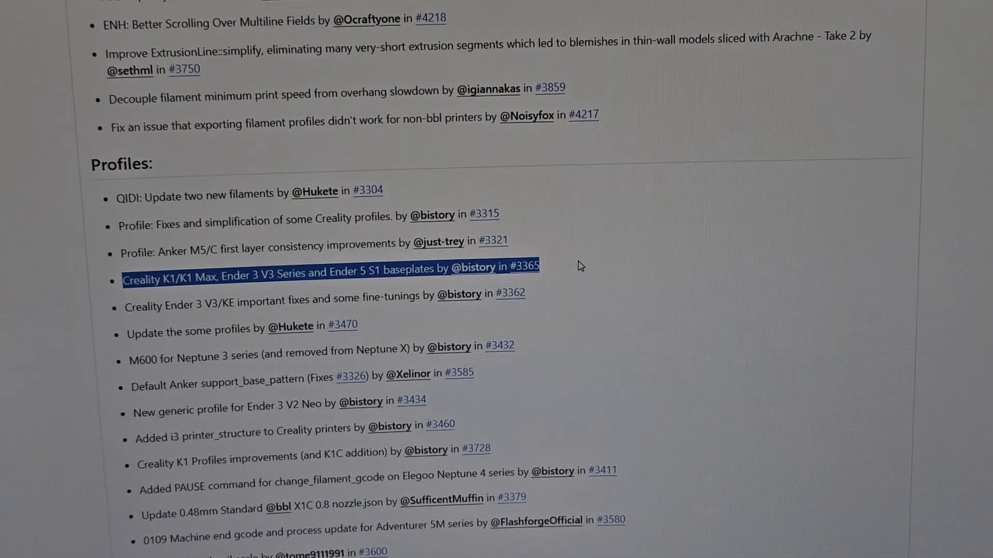
{"action": "scroll", "scroll_direction": "down", "scroll_amount": 3}
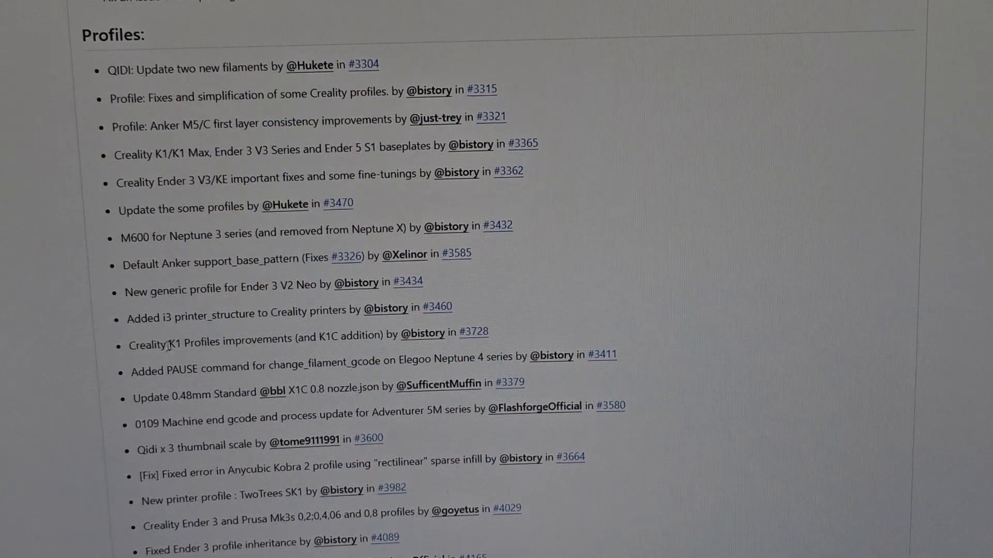
{"action": "scroll", "scroll_direction": "down", "scroll_amount": 3}
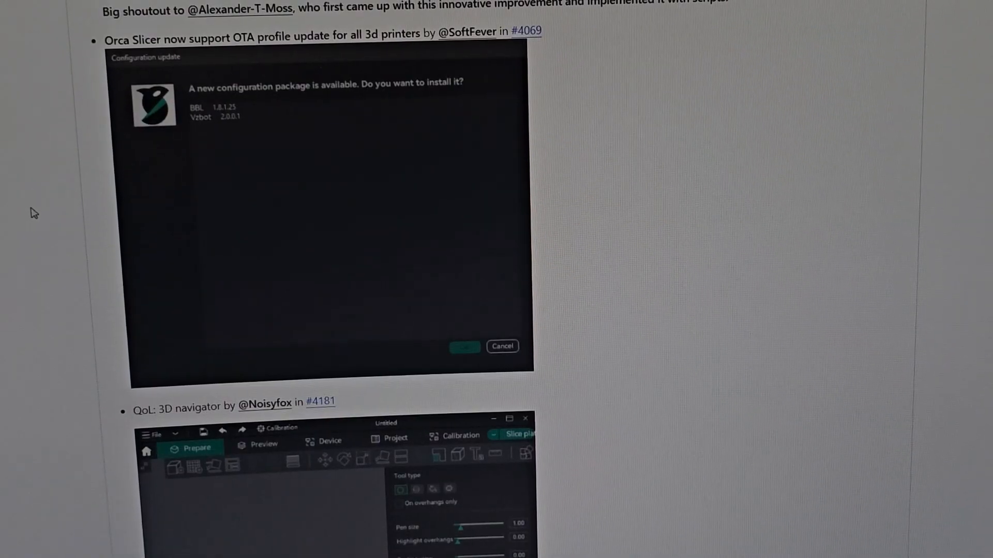
Step: Return to the release page top and skim past scarf joint and flow compensation to gap fill
{"action": "scroll", "scroll_direction": "down", "scroll_amount": 3}
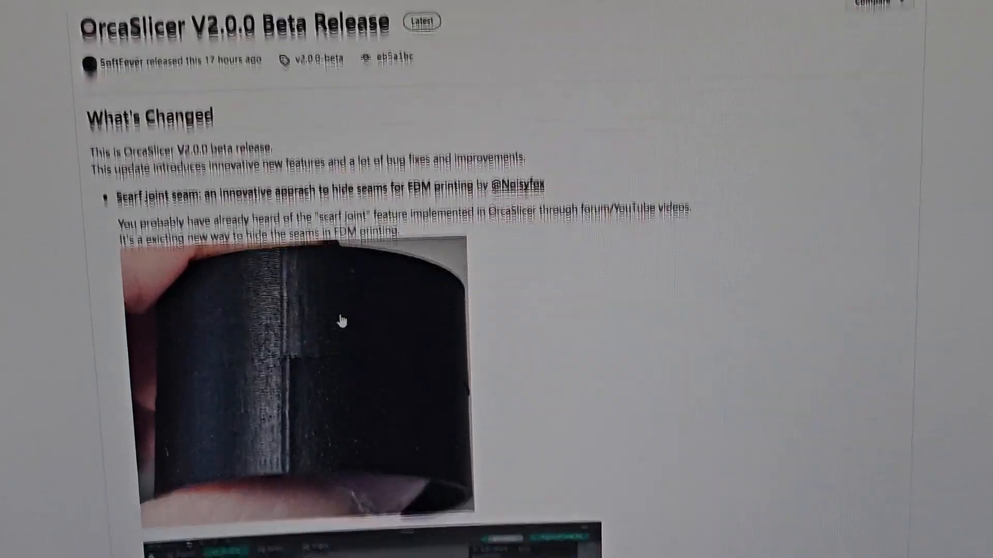
{"action": "scroll", "scroll_direction": "down", "scroll_amount": 3}
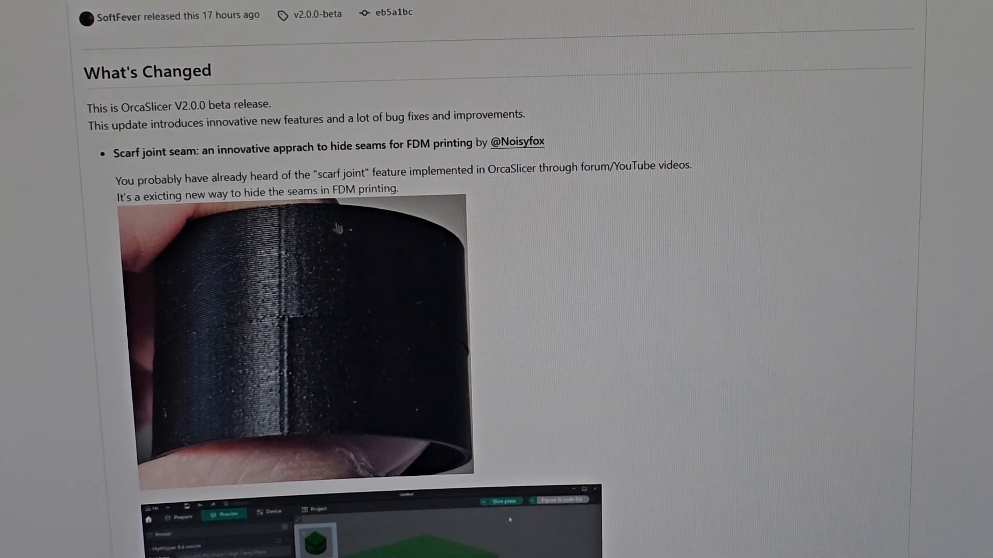
{"action": "scroll", "scroll_direction": "down", "scroll_amount": 3}
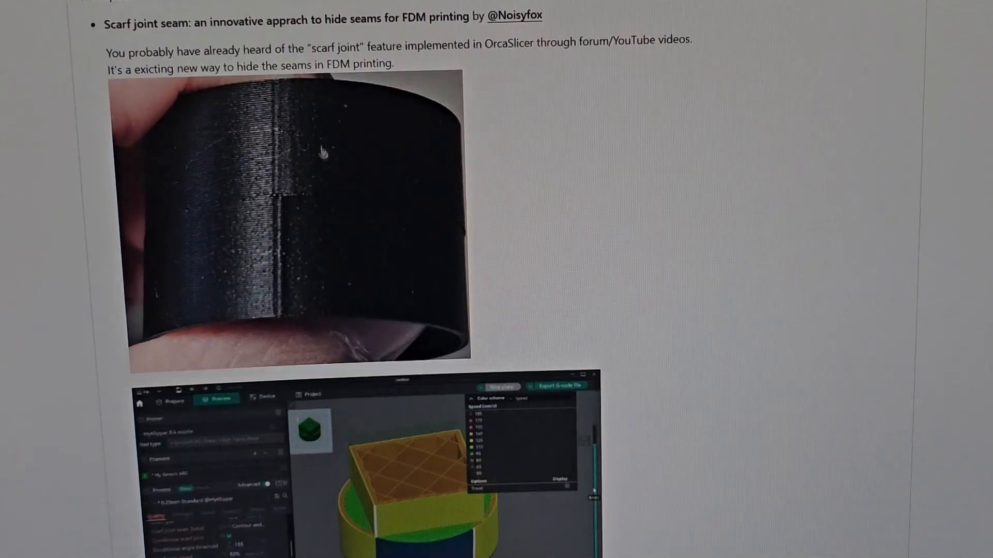
{"action": "scroll", "scroll_direction": "down", "scroll_amount": 3}
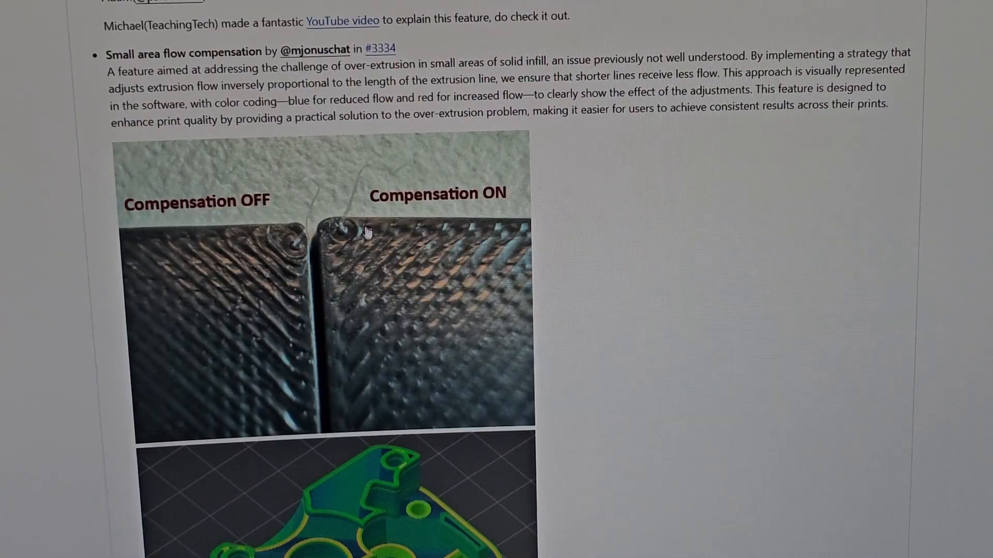
{"action": "scroll", "scroll_direction": "down", "scroll_amount": 3}
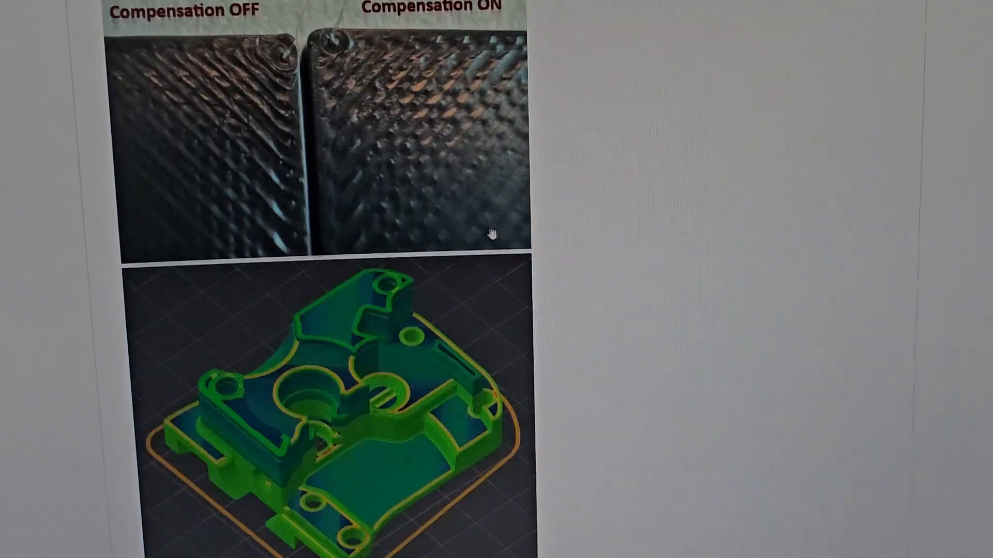
{"action": "scroll", "scroll_direction": "down", "scroll_amount": 3}
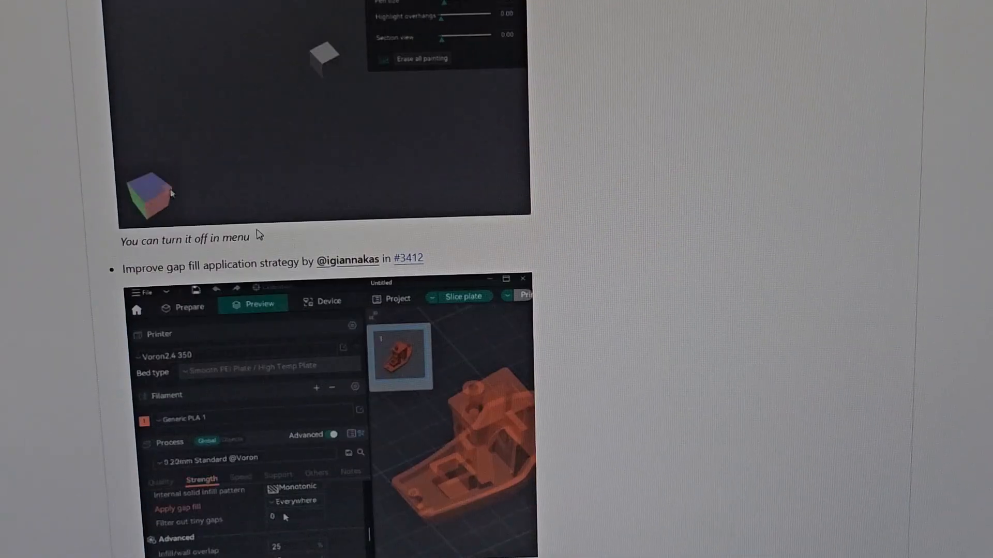
Step: Revisit the gap fill strategy screenshot and bring the adaptive bed mesh support note into view
{"action": "scroll", "scroll_direction": "down", "scroll_amount": 3}
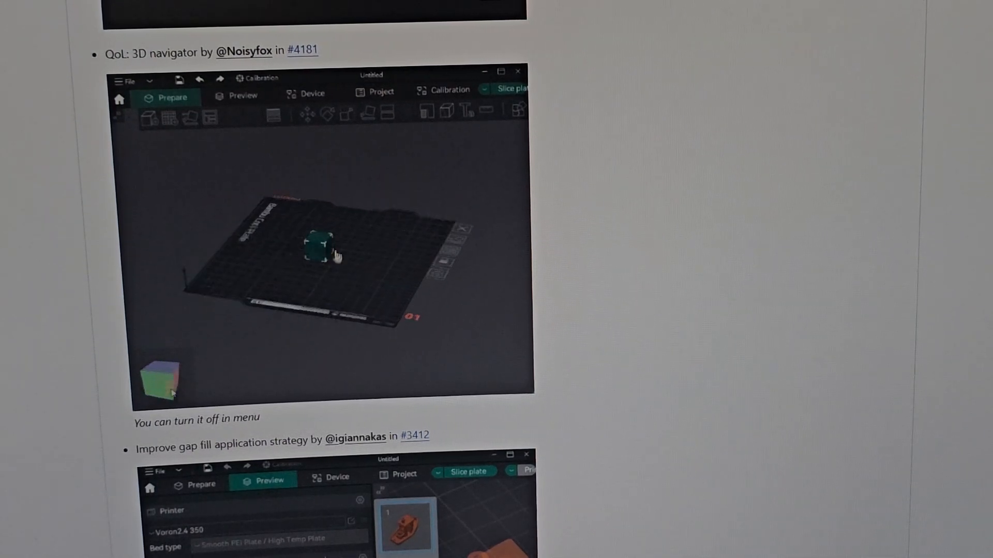
{"action": "scroll", "scroll_direction": "down", "scroll_amount": 3}
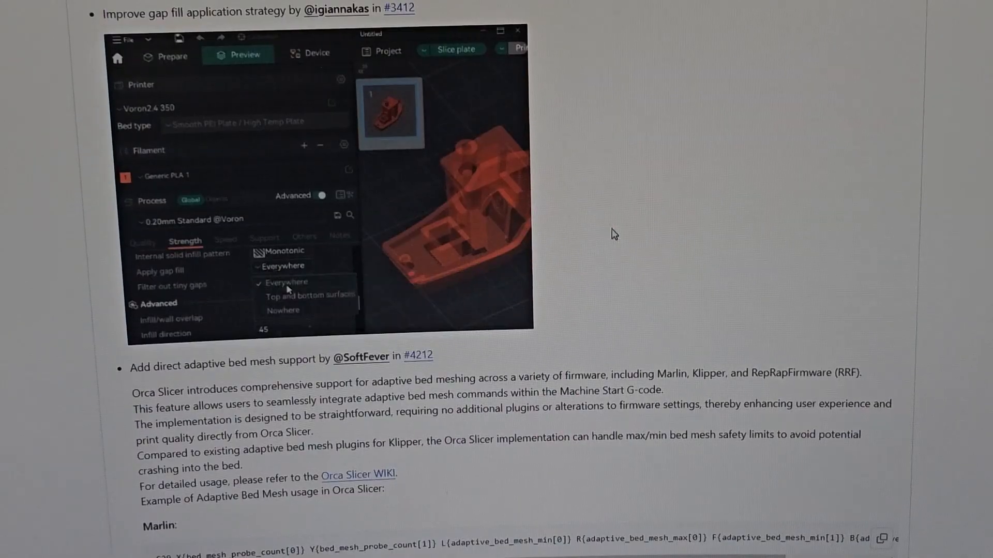